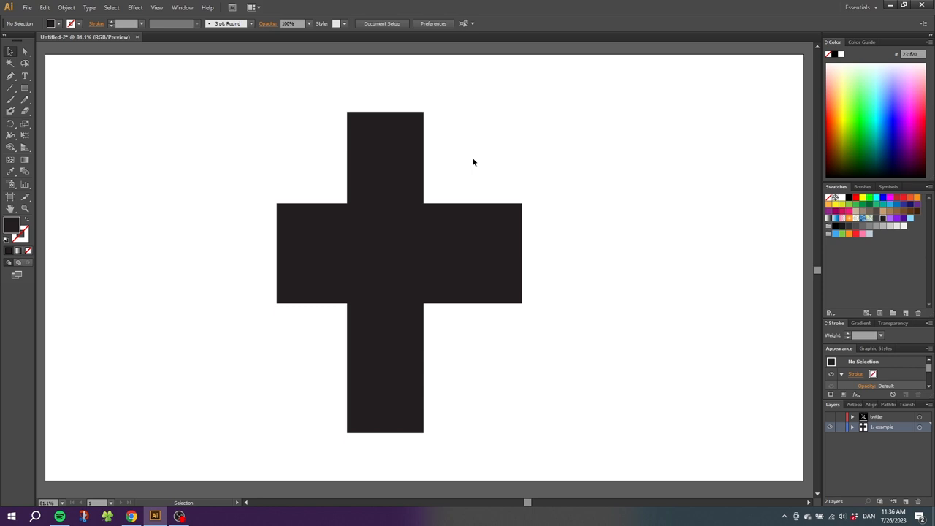
mouse_move(426, 209)
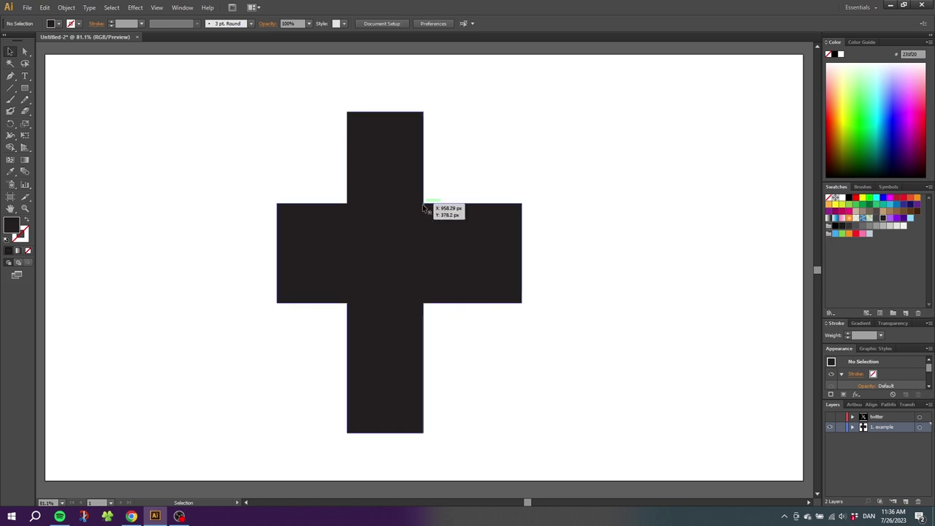
mouse_move(522, 208)
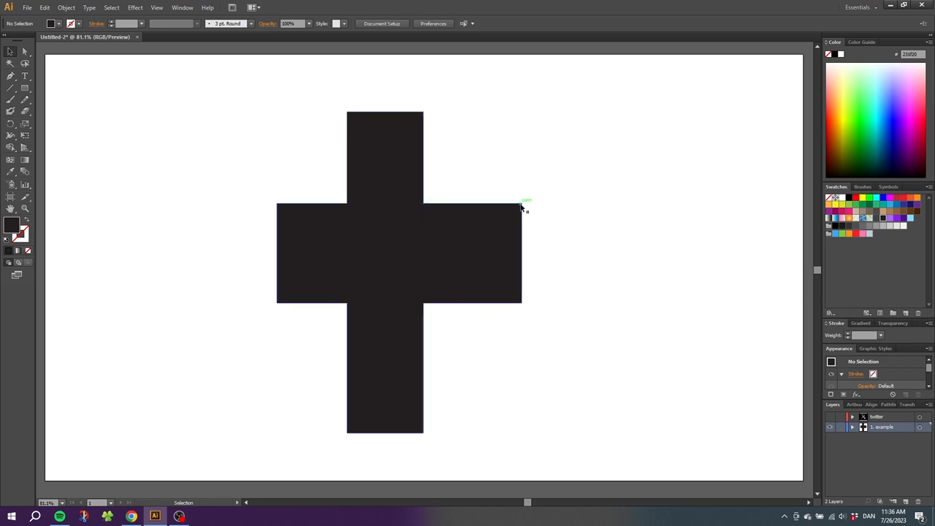
mouse_move(522, 209)
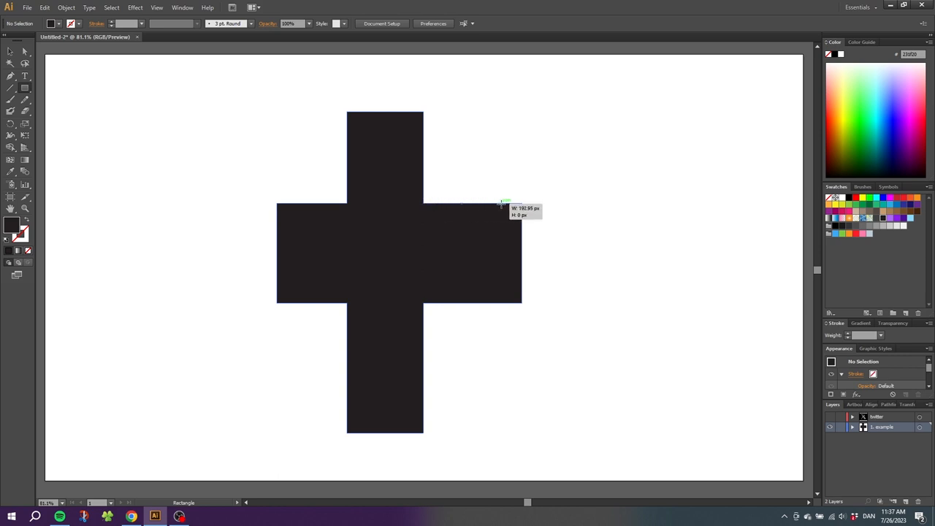
mouse_move(521, 201)
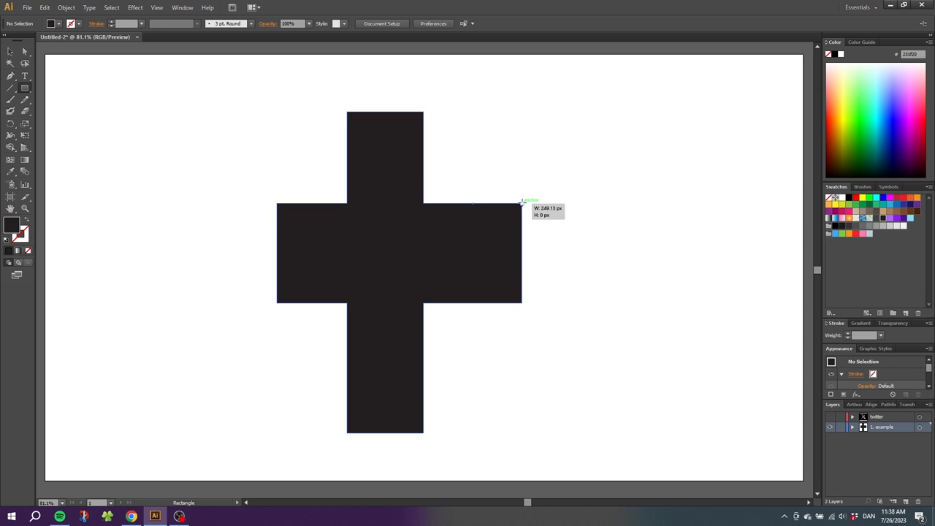
Step: Draw a thin rectangle about 249 × 32 px along the top of the plus's right arm
drag(520, 202, 521, 218)
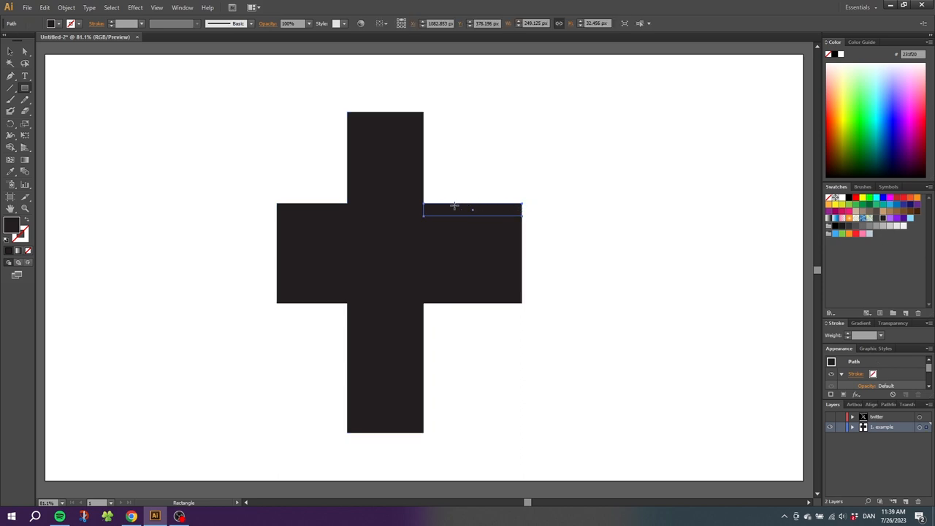
mouse_move(471, 205)
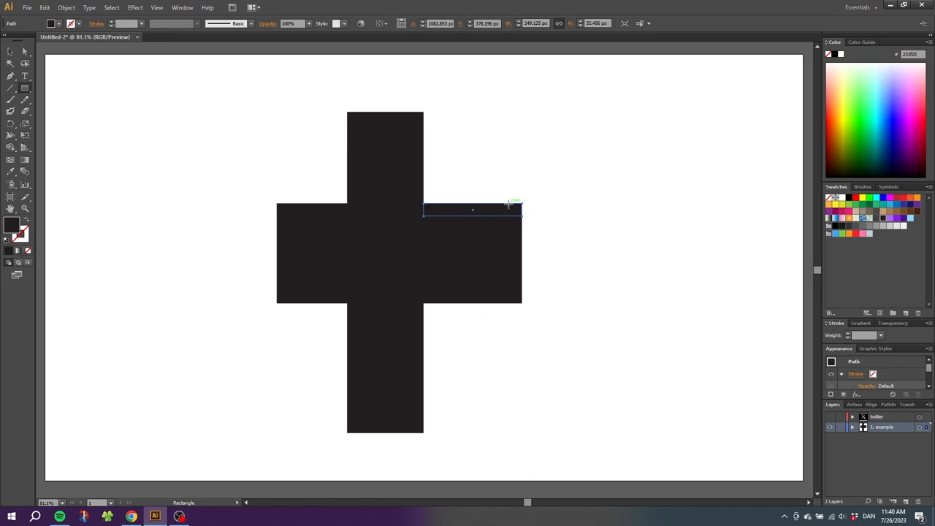
mouse_move(248, 133)
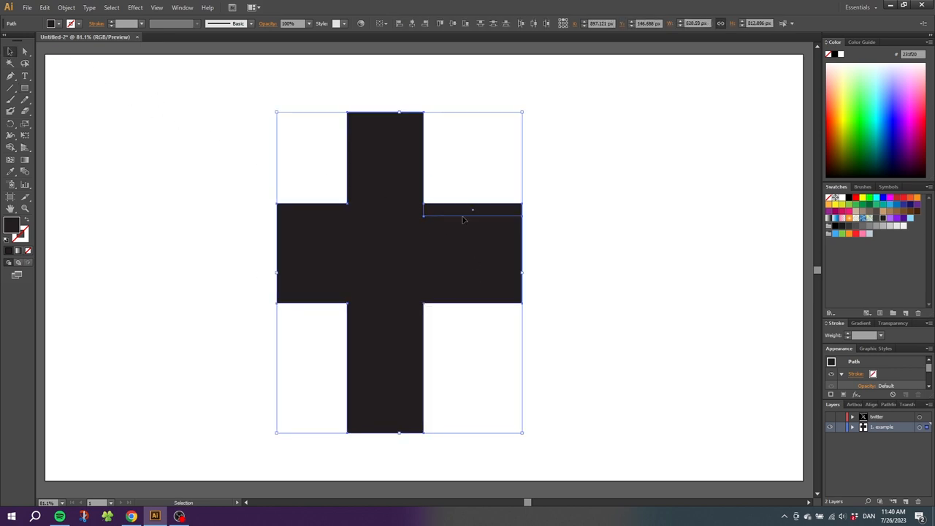
Step: Make a clipping mask cropping the plus sign to the thin rectangle
right_click(472, 210)
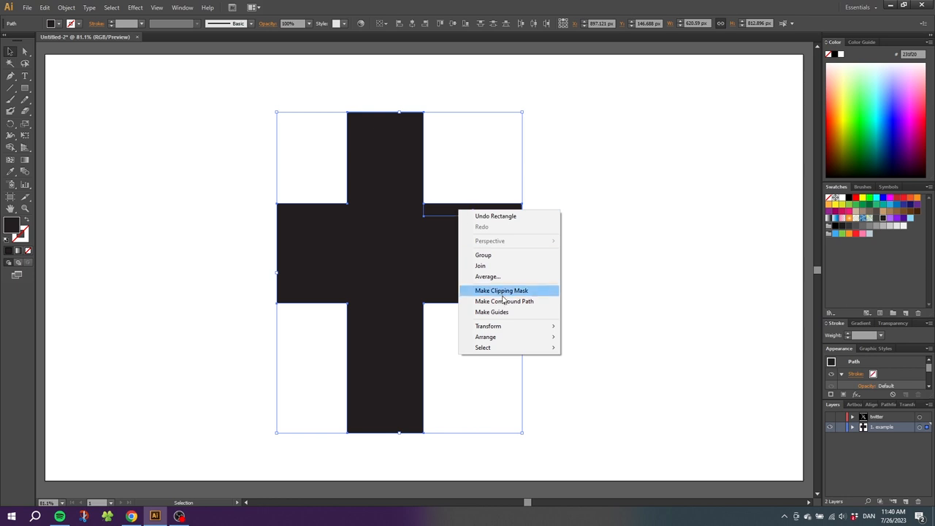
click(501, 291)
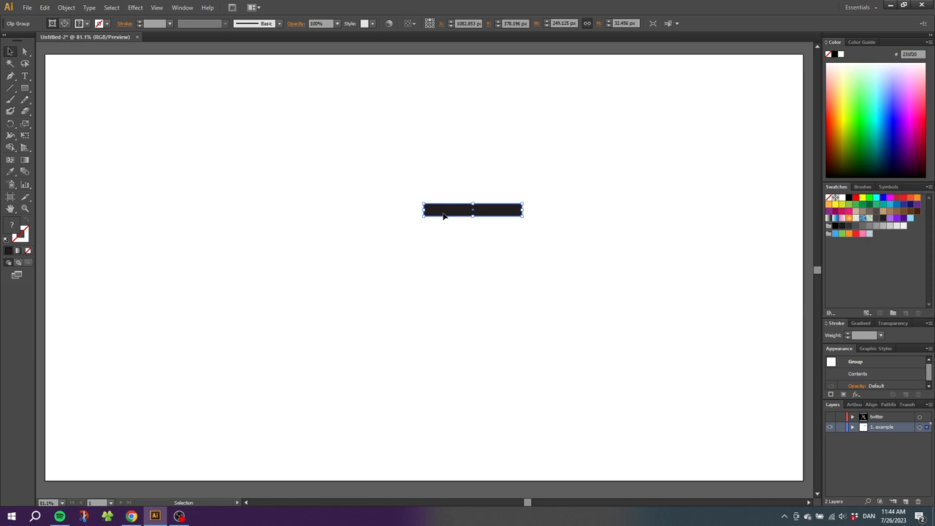
mouse_move(426, 209)
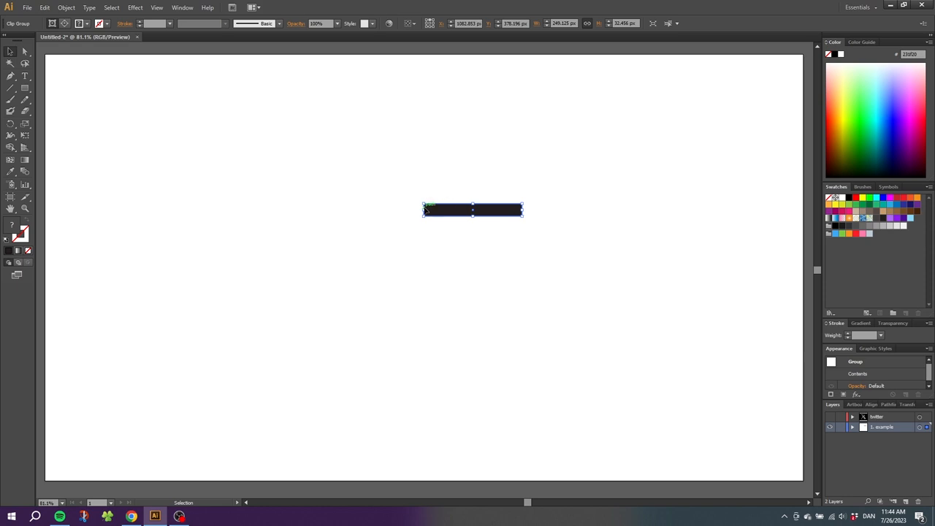
mouse_move(550, 91)
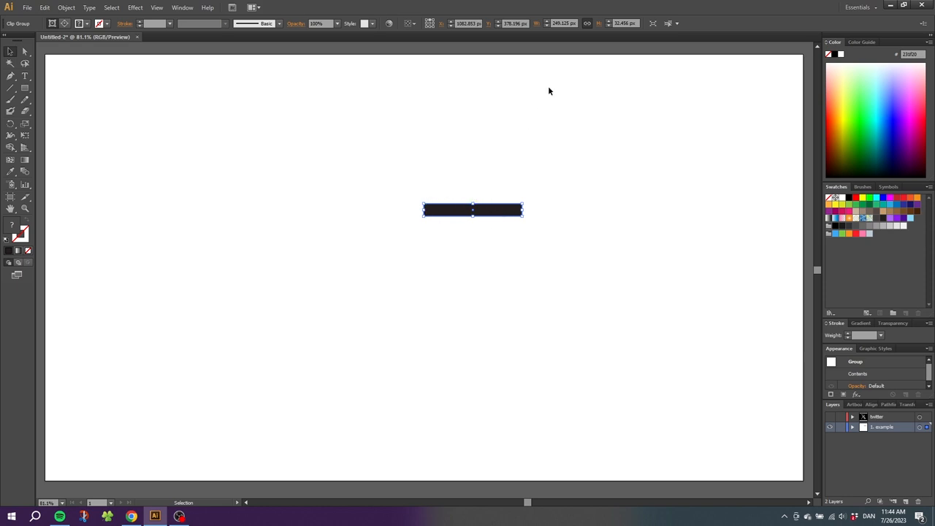
Step: Set the clip group's width to 200 px, height scaling proportionally to about 26 px
click(587, 23)
text(200)
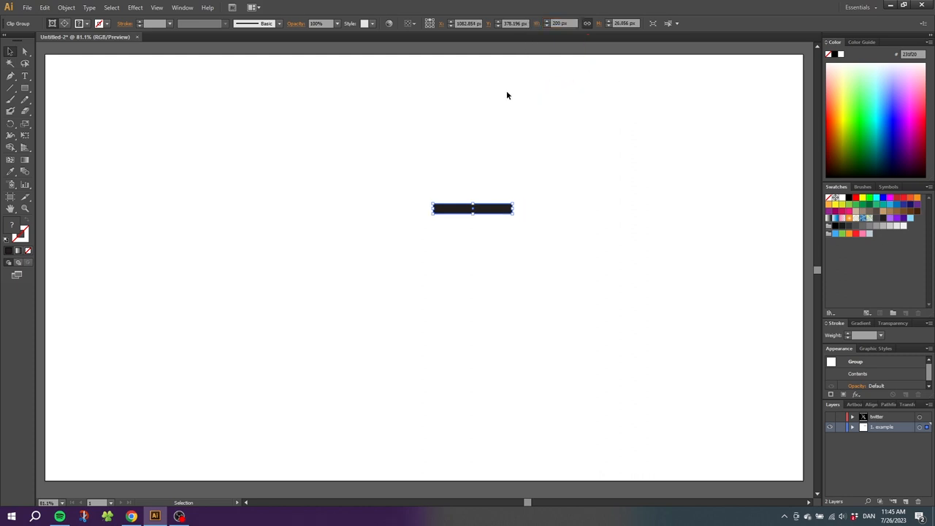
Step: Release the clipping mask and select the temporary 200 × 26 px rectangle
right_click(459, 216)
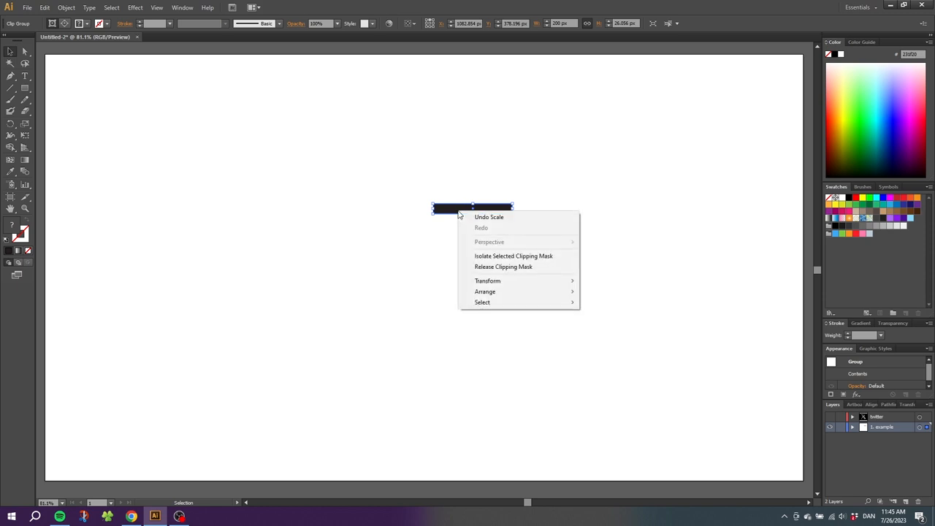
click(503, 266)
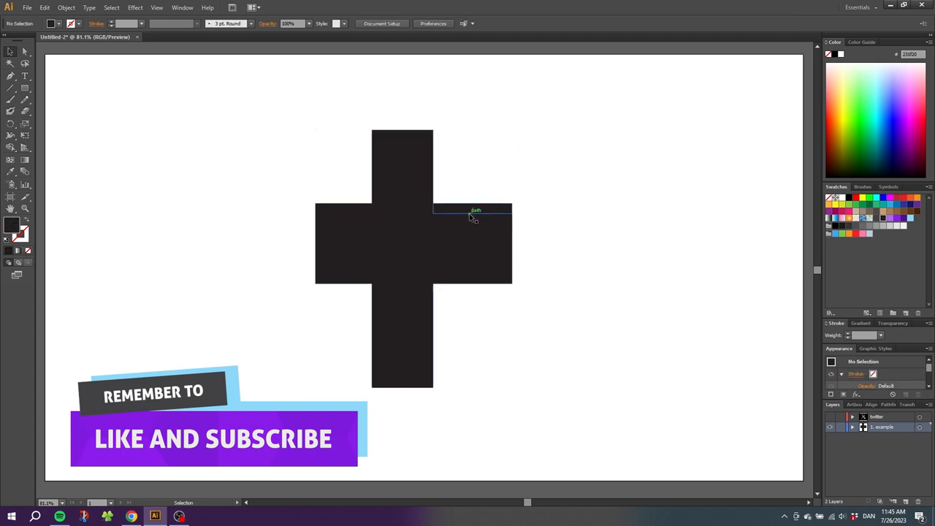
click(473, 209)
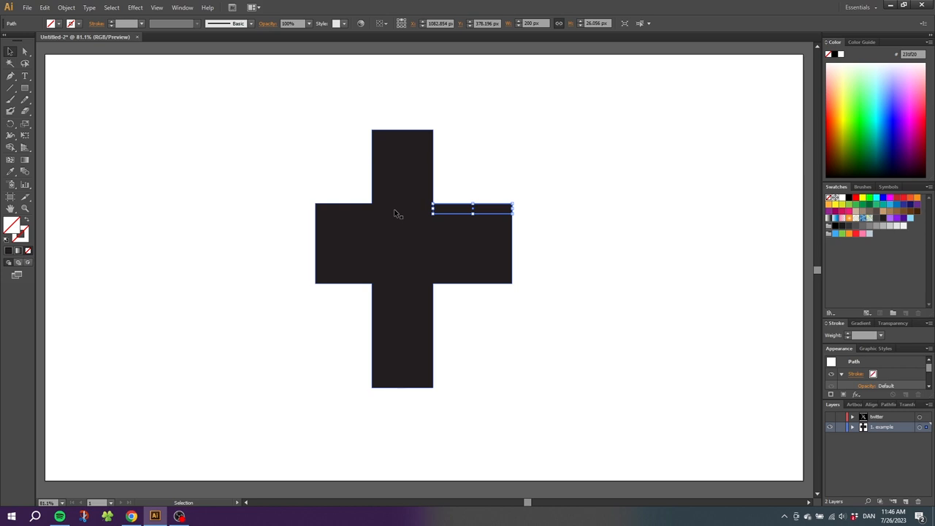
mouse_move(403, 221)
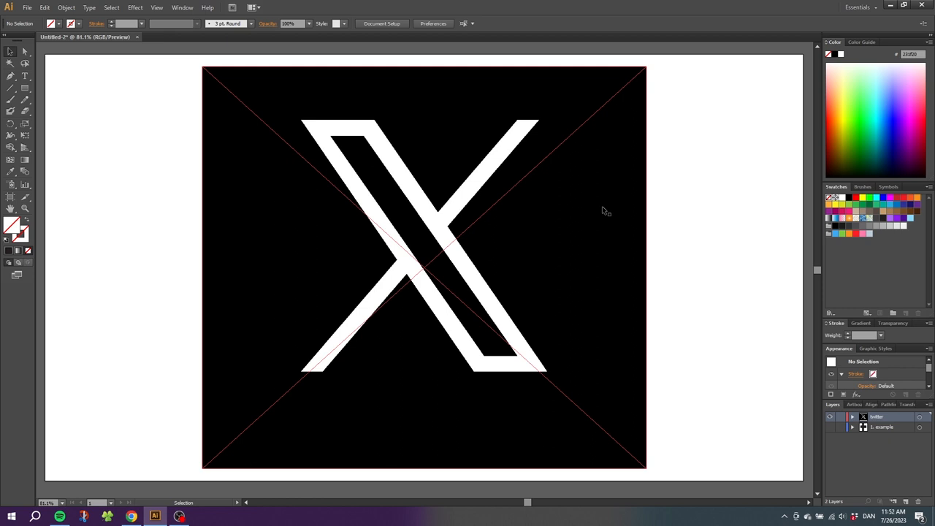
mouse_move(557, 163)
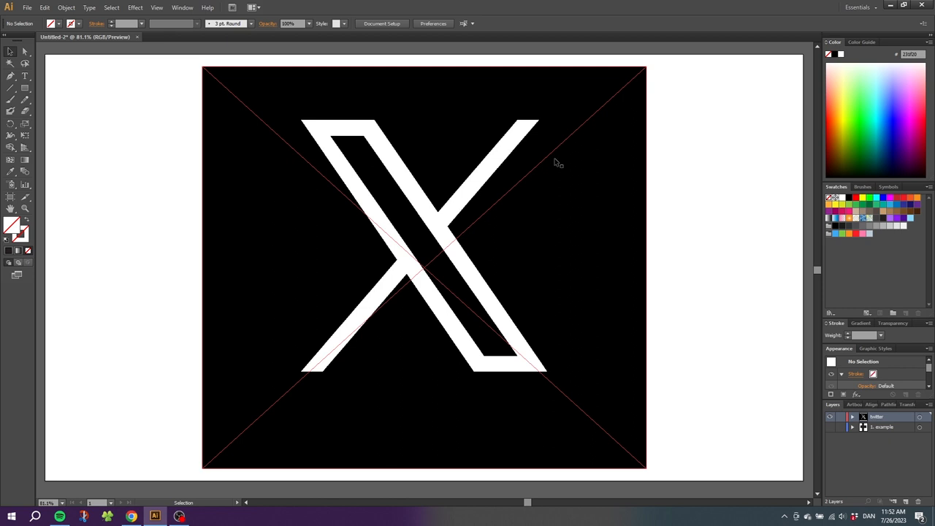
mouse_move(339, 135)
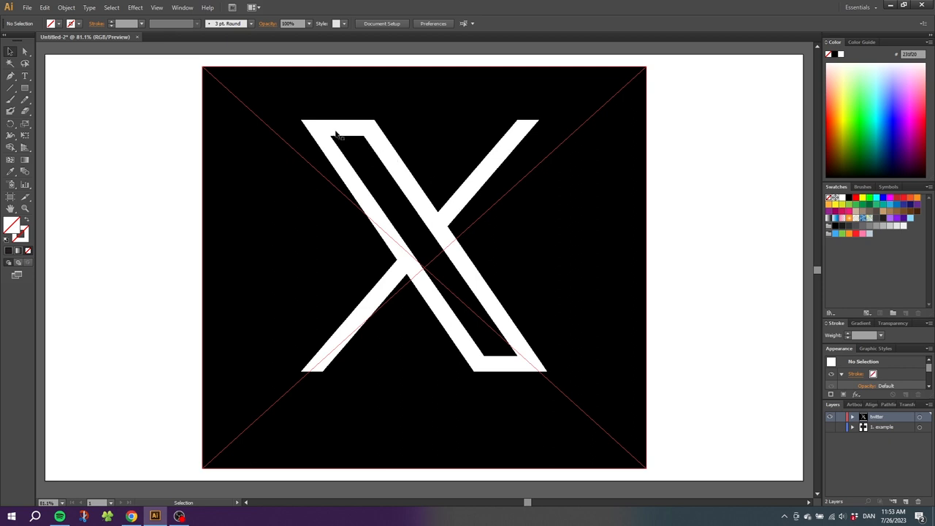
mouse_move(305, 126)
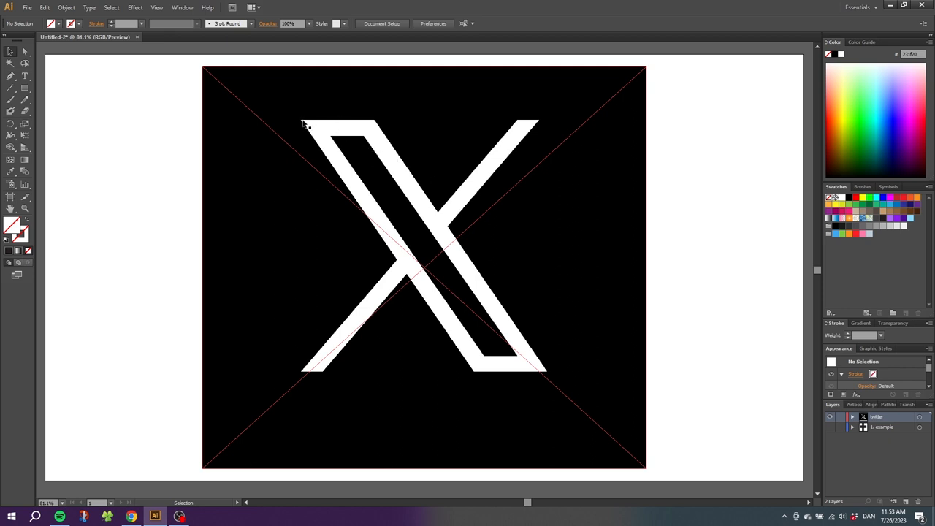
mouse_move(609, 470)
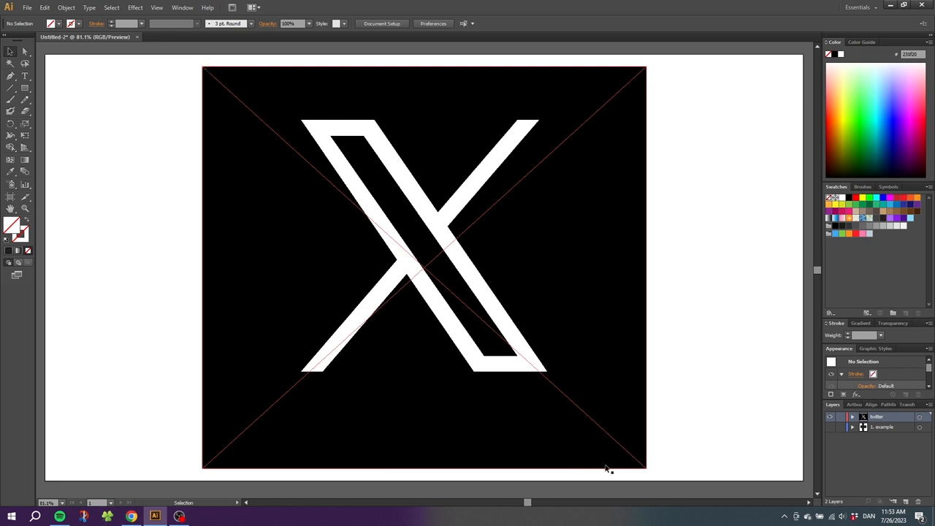
mouse_move(305, 125)
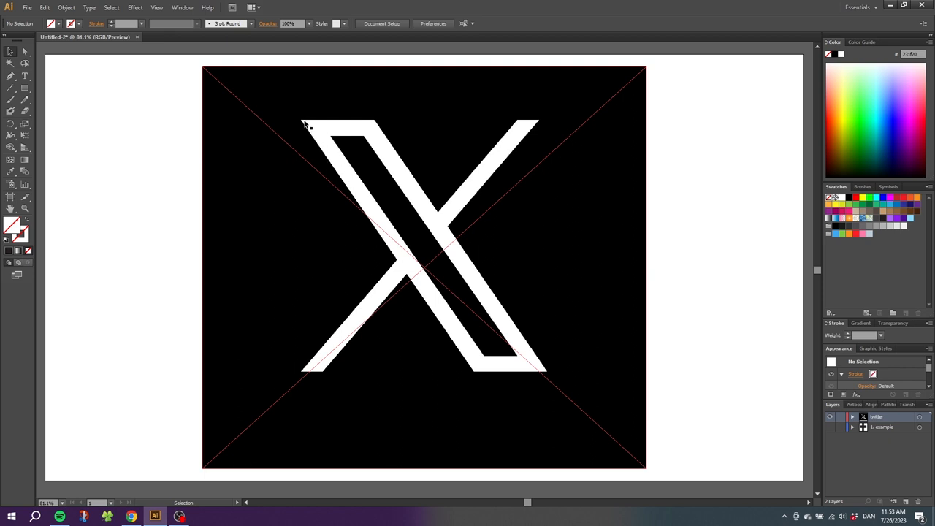
mouse_move(411, 272)
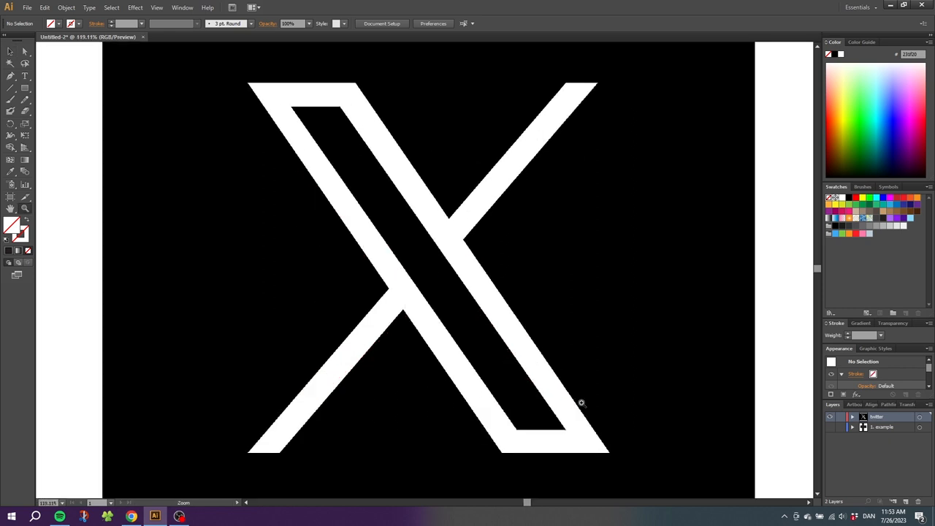
Step: Draw a temporary rectangle about 484 × 638 px from the X logo's top-left corner
click(25, 91)
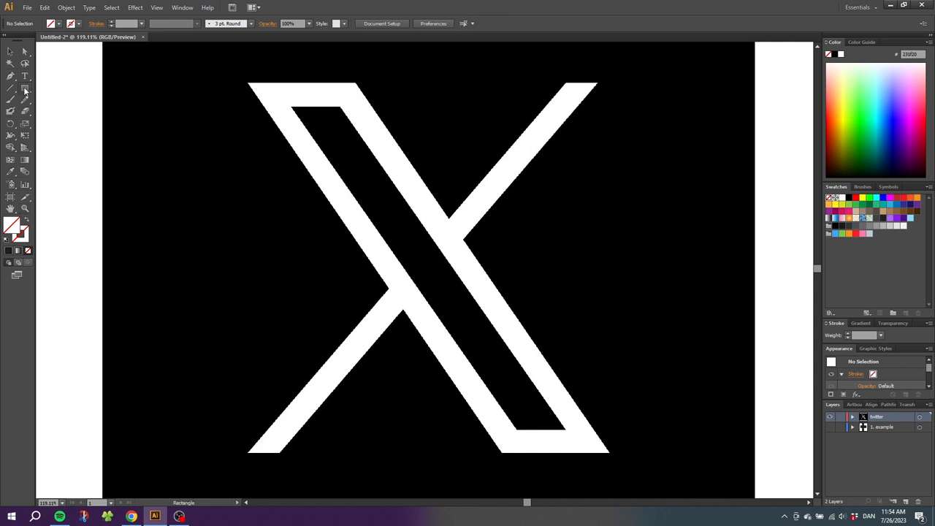
mouse_move(253, 81)
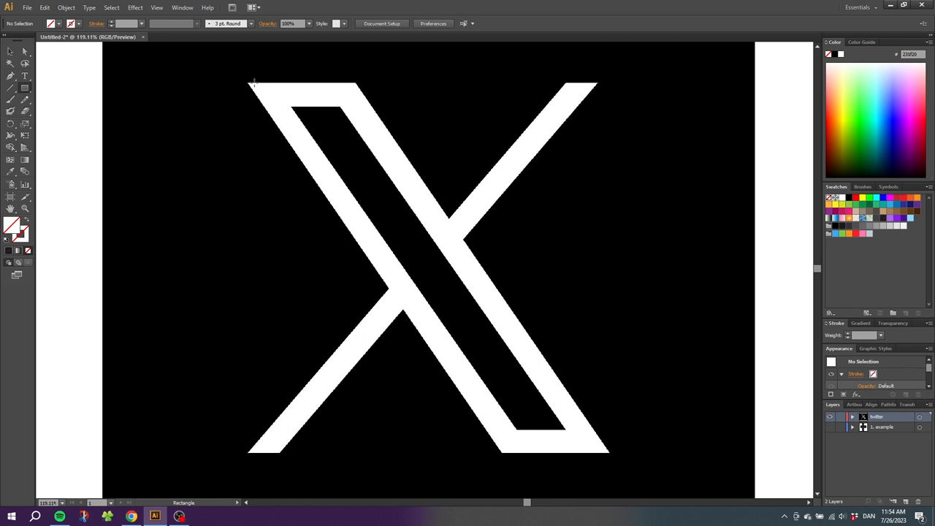
drag(254, 82, 333, 175)
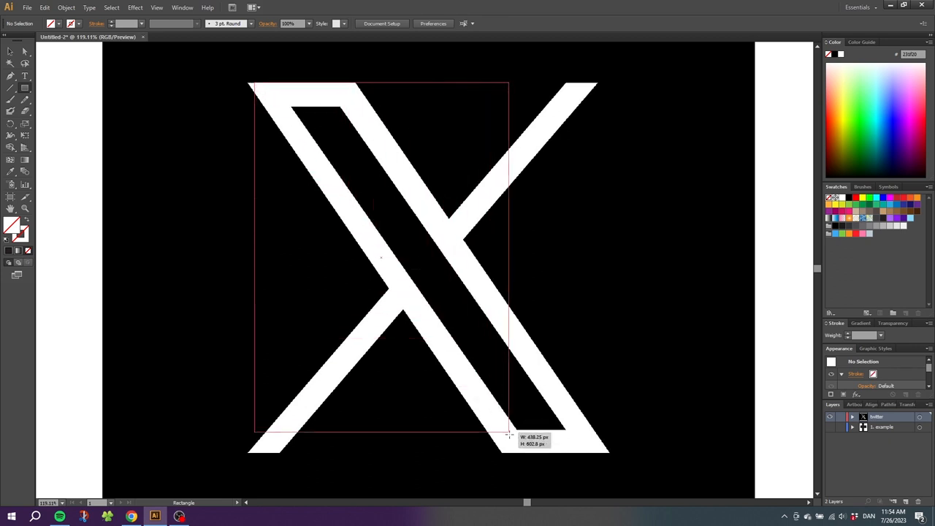
drag(509, 435, 536, 455)
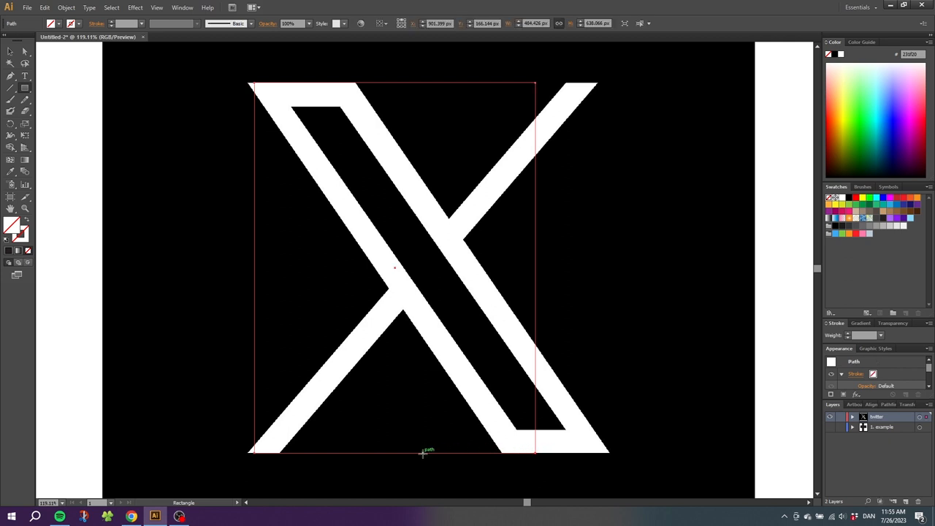
mouse_move(427, 451)
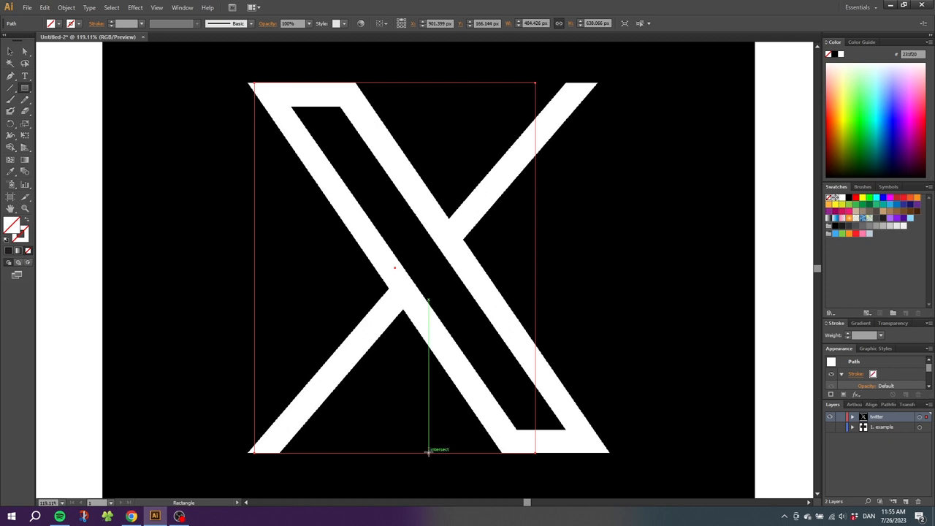
mouse_move(55, 118)
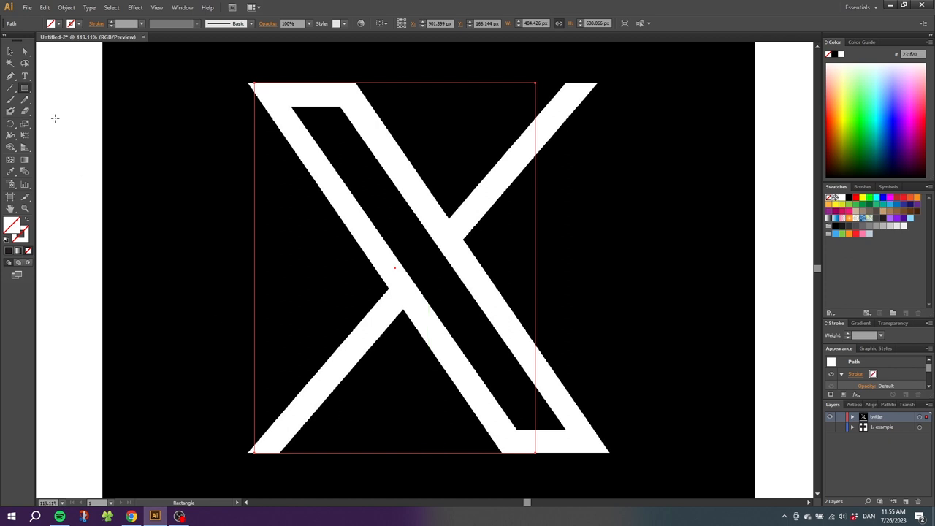
Step: Select the rectangle and X logo image and make a clipping mask from them
click(11, 51)
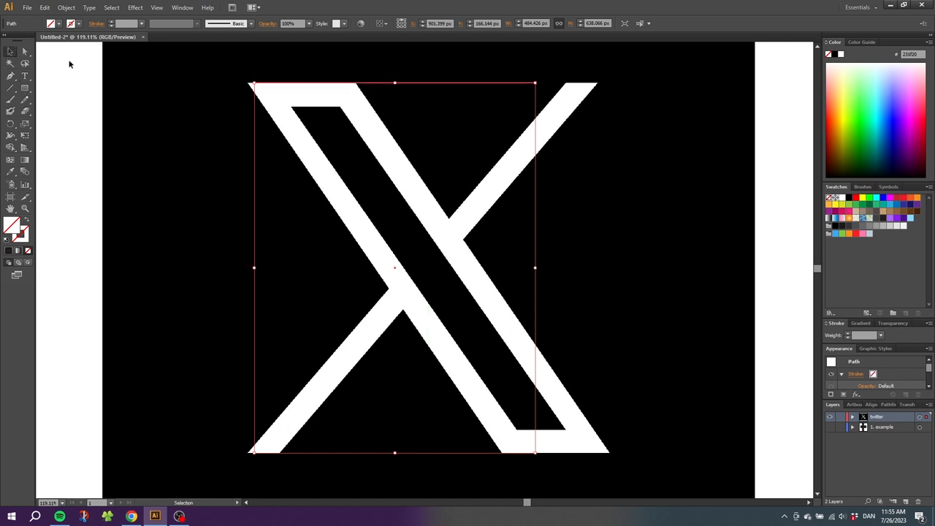
drag(69, 60, 470, 192)
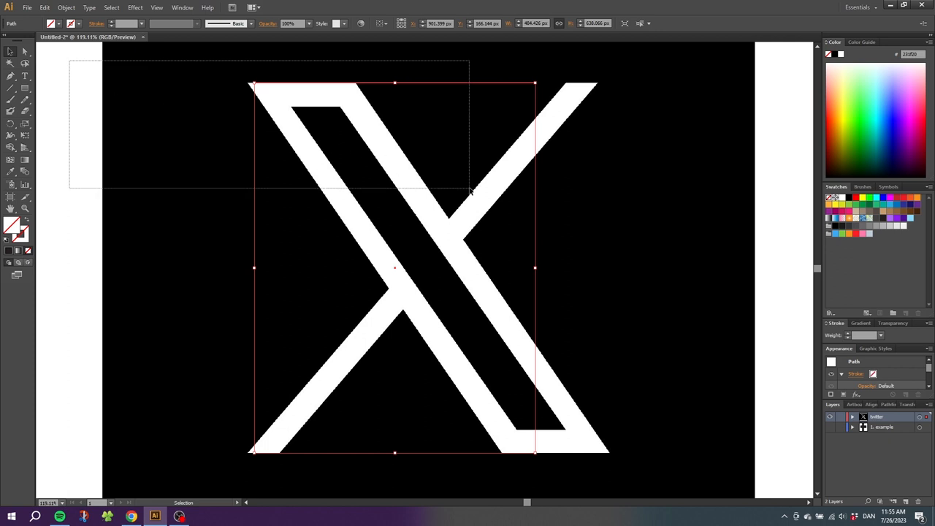
right_click(471, 192)
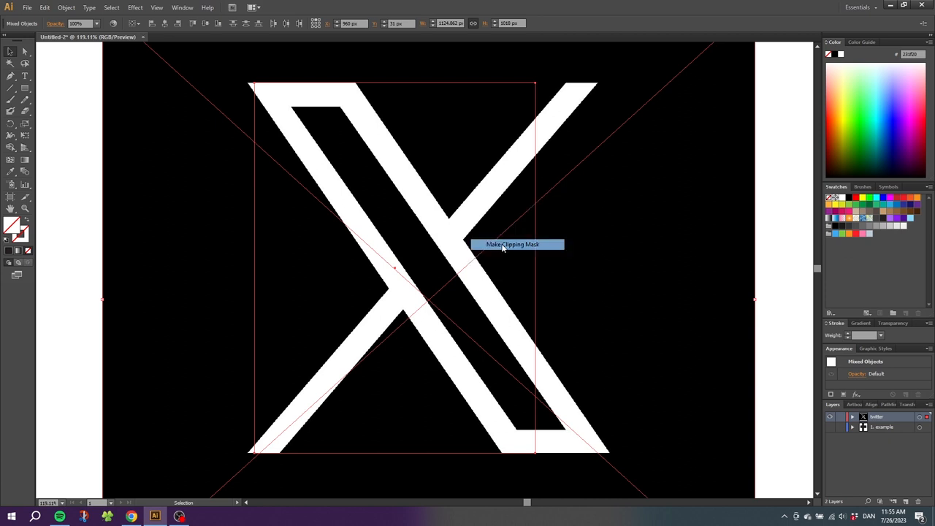
click(513, 245)
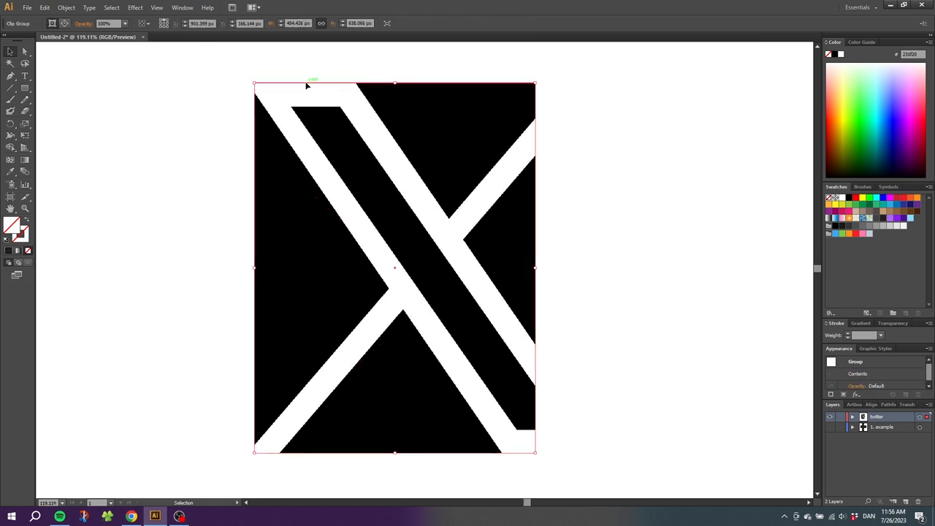
mouse_move(524, 455)
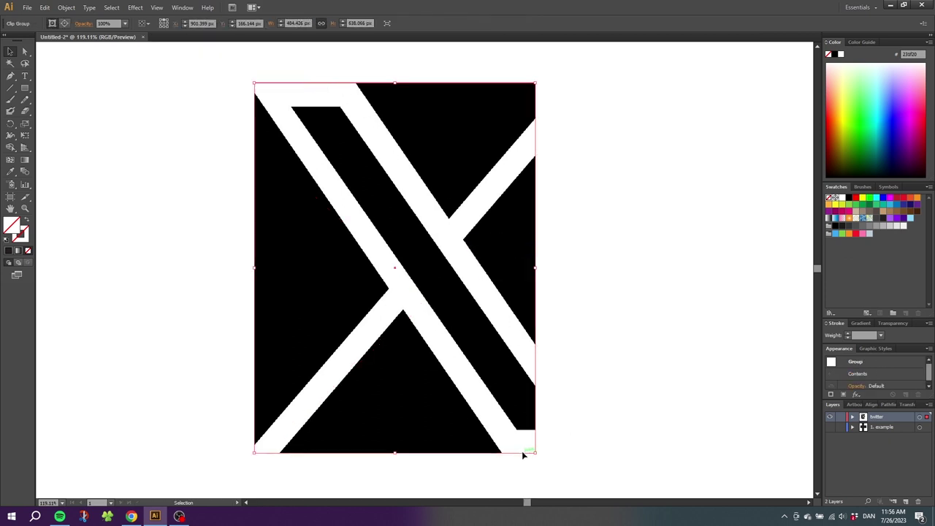
mouse_move(442, 346)
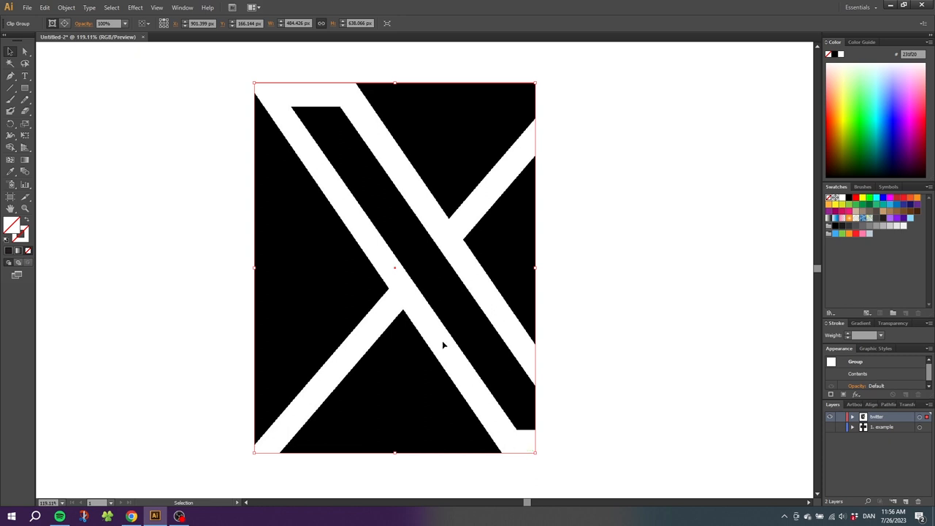
mouse_move(320, 23)
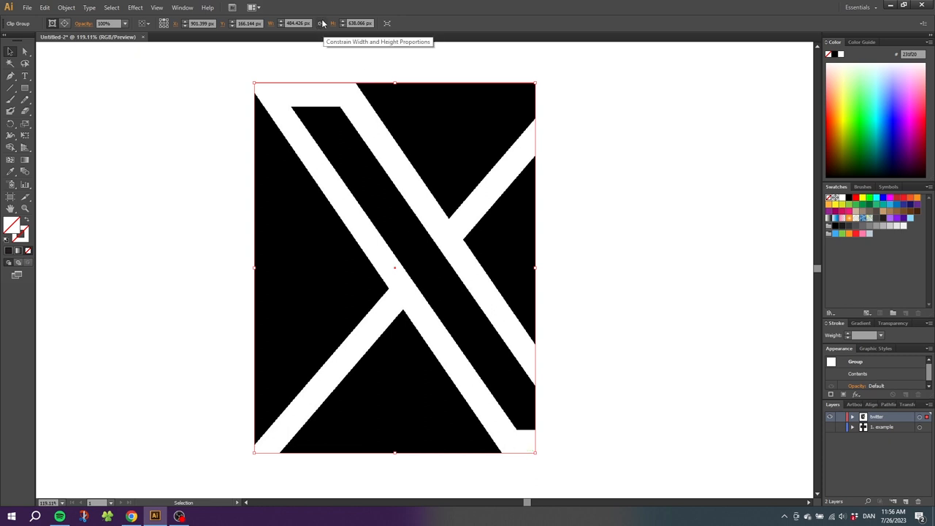
mouse_move(322, 25)
text(500)
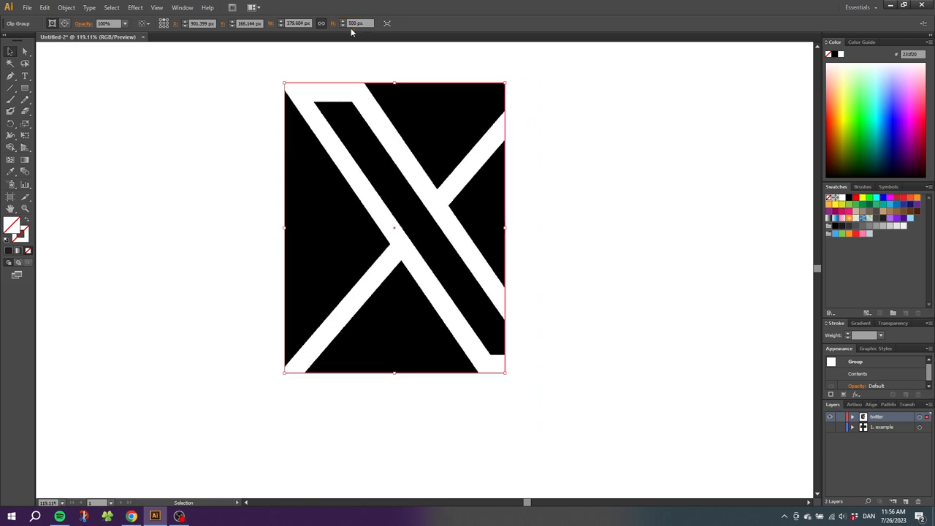
Step: Release the clipping mask and select the 380 × 500 px rectangle on its own
right_click(387, 126)
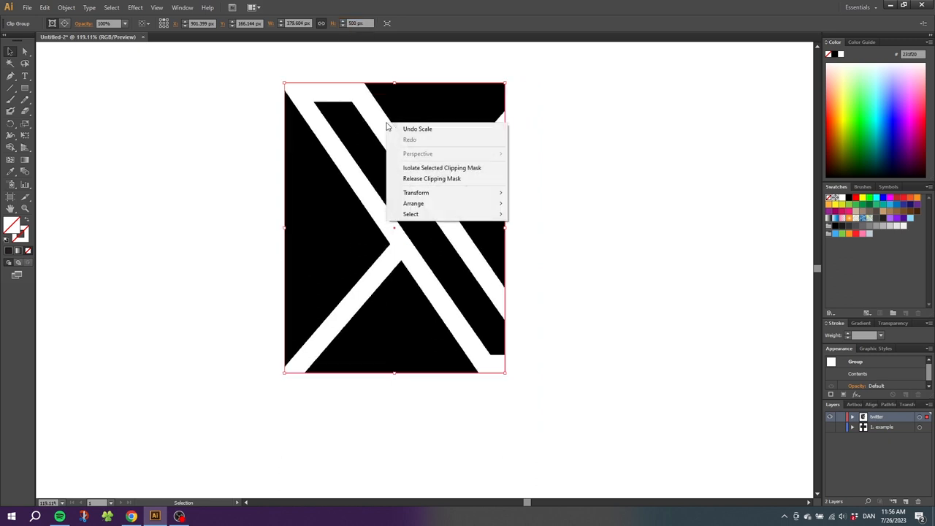
click(432, 178)
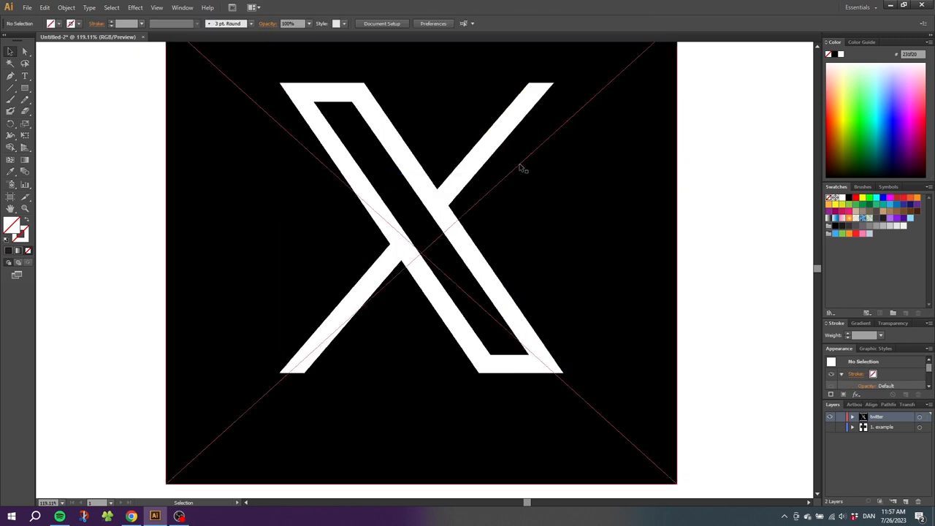
click(504, 155)
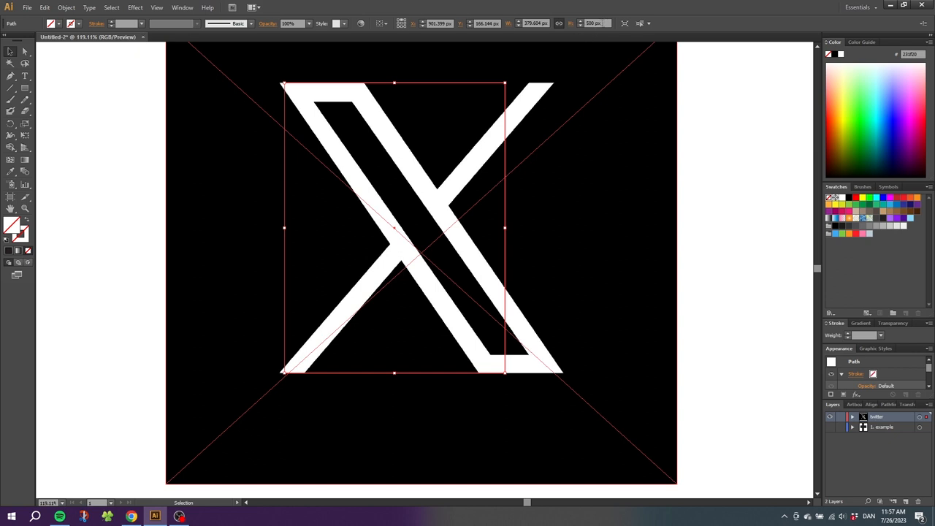
mouse_move(533, 153)
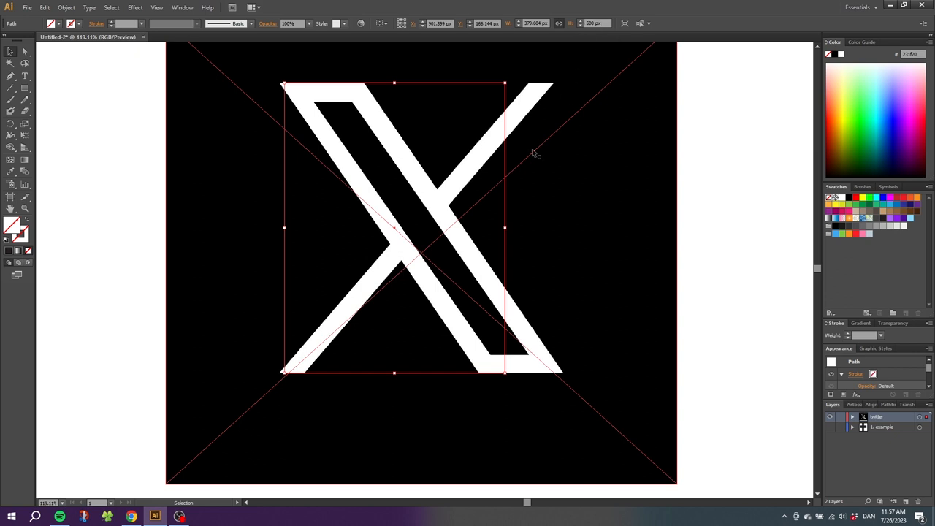
mouse_move(431, 82)
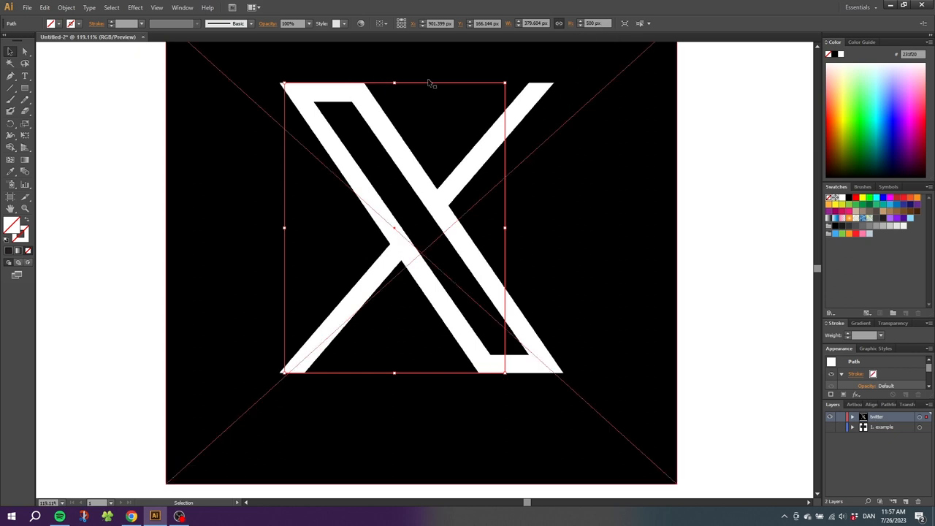